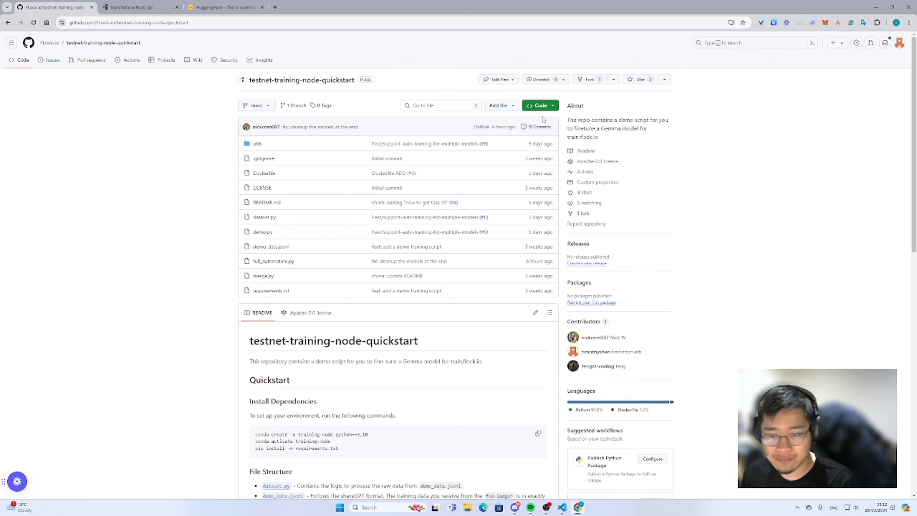
mouse_move(545, 137)
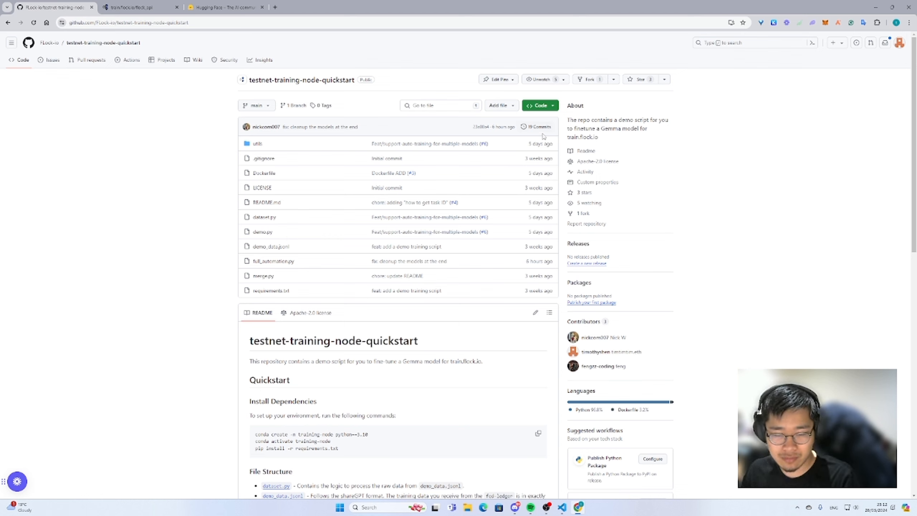
mouse_move(555, 139)
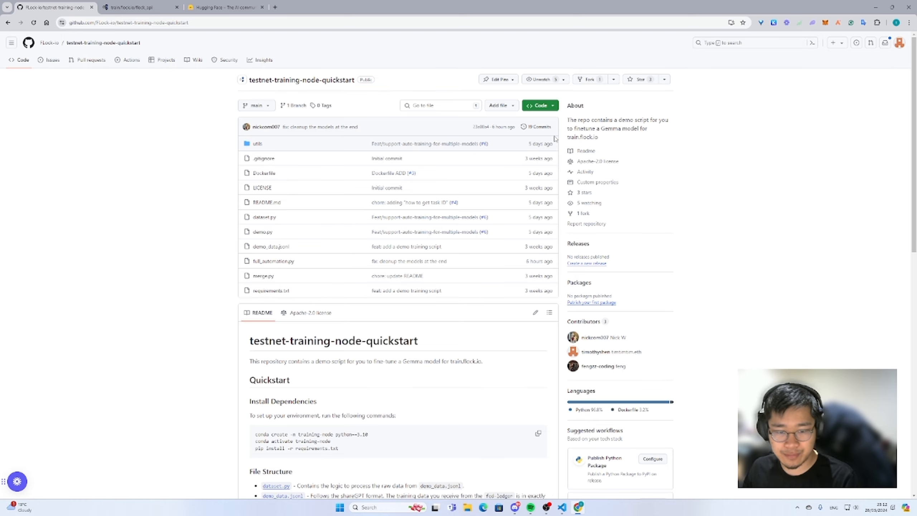
Scroll the testnet-training-node-quickstart README down to its Full Automation section
scroll("down", 3)
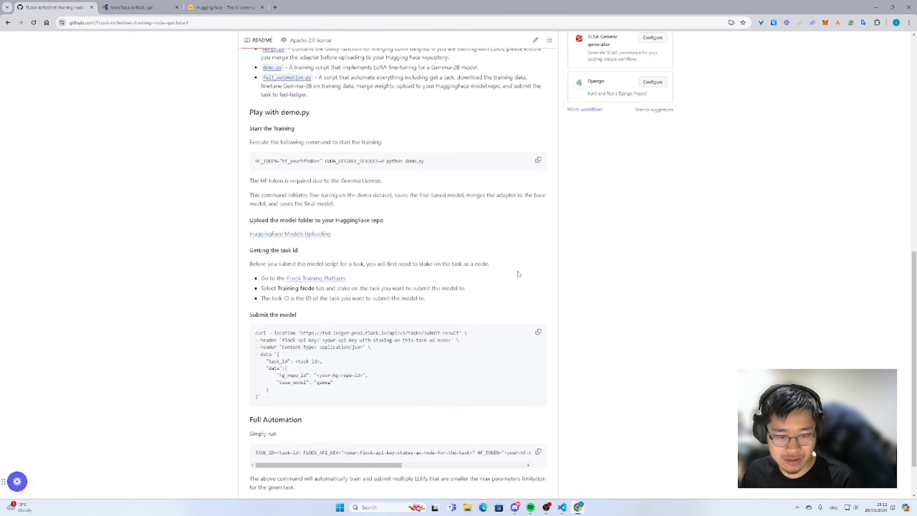
scroll("down", 3)
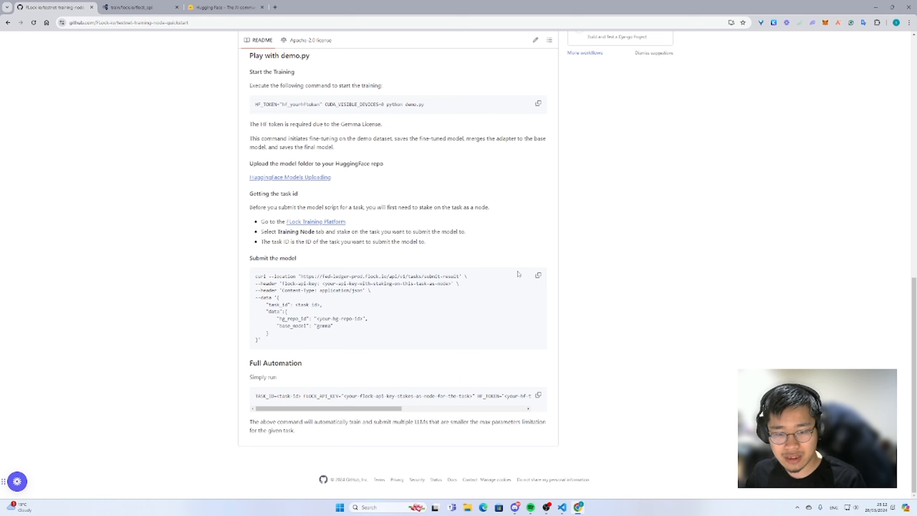
mouse_move(421, 371)
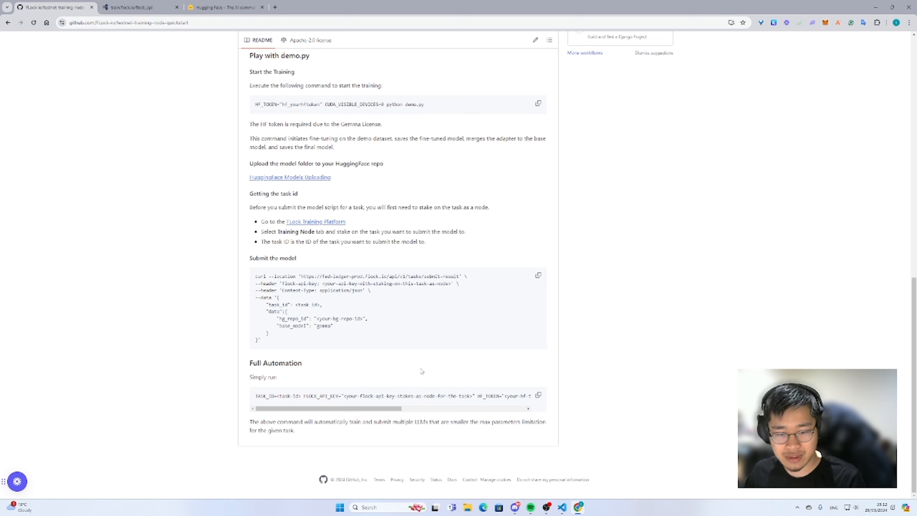
mouse_move(392, 336)
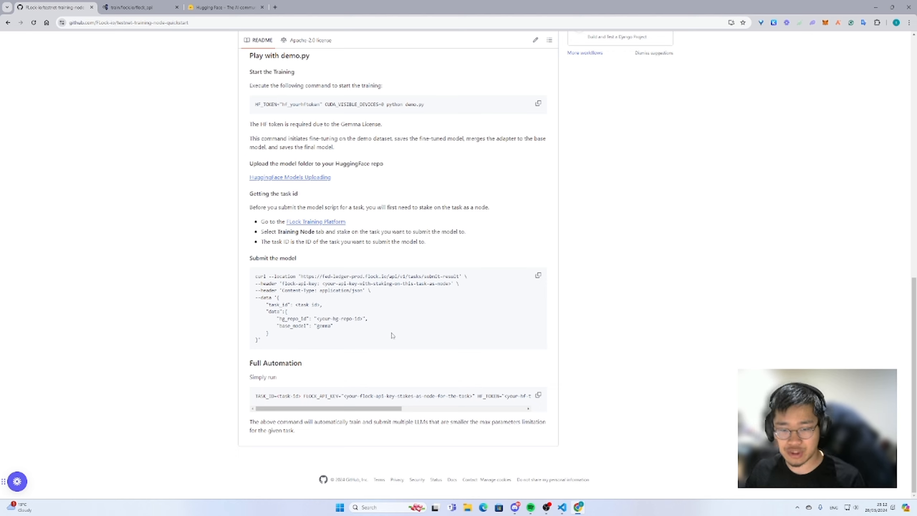
mouse_move(468, 326)
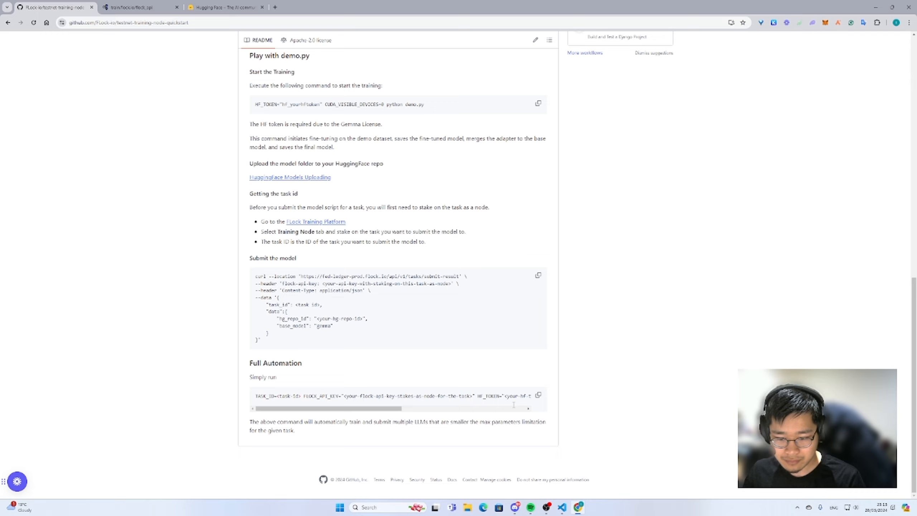
mouse_move(513, 428)
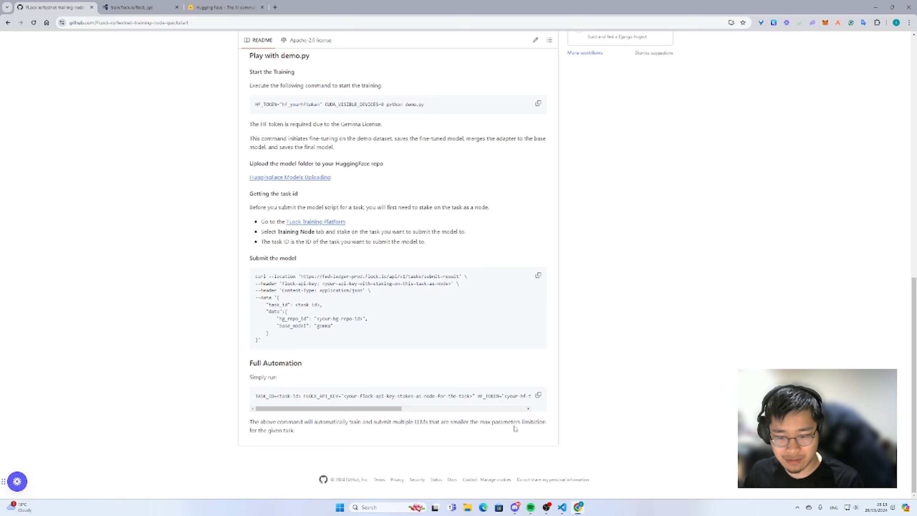
mouse_move(513, 427)
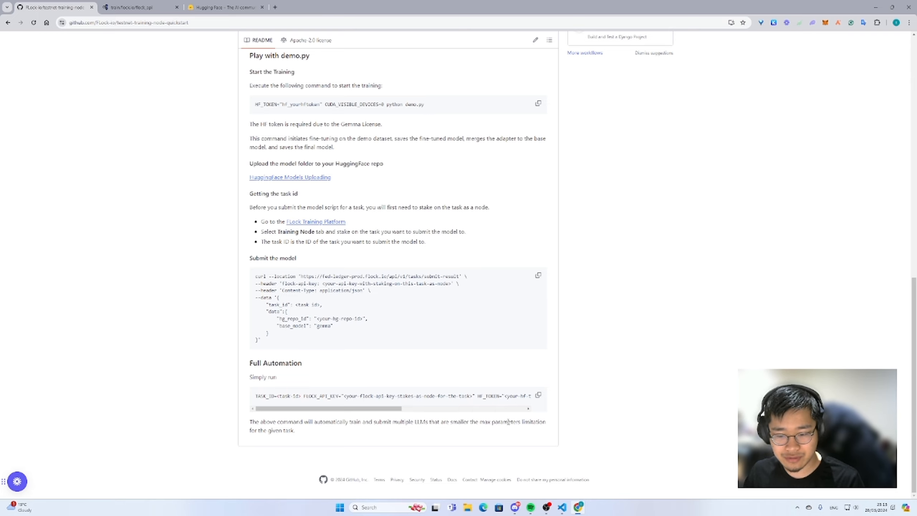
Select the HTTPS clone URL for testnet-training-node-quickstart from the Code button's Local options
scroll("up", 3)
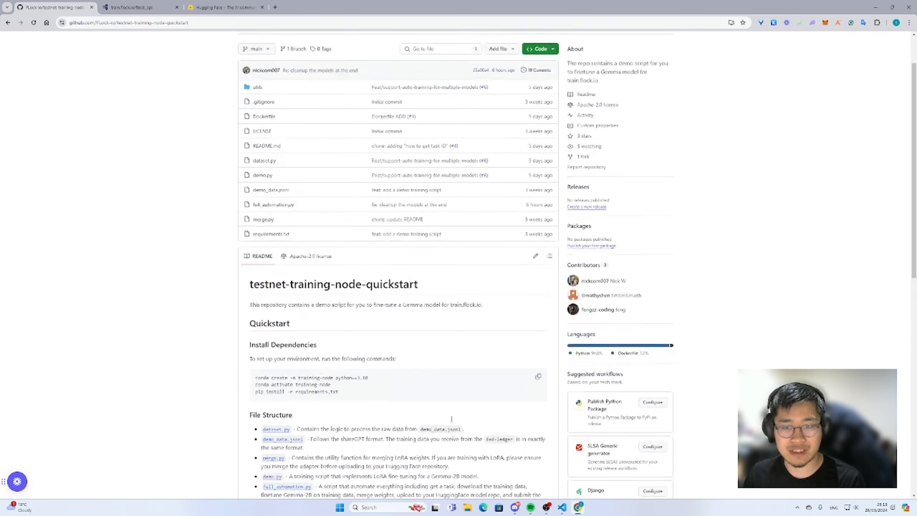
left_click(539, 49)
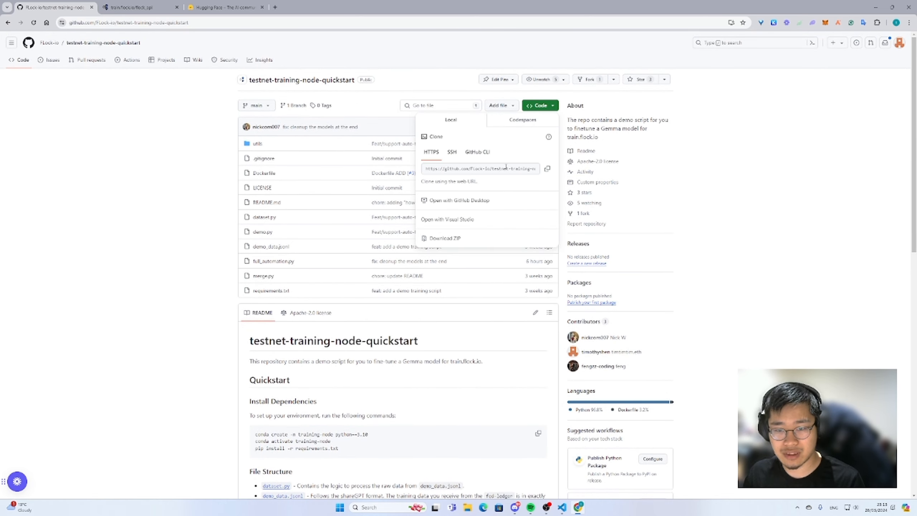
left_click(547, 168)
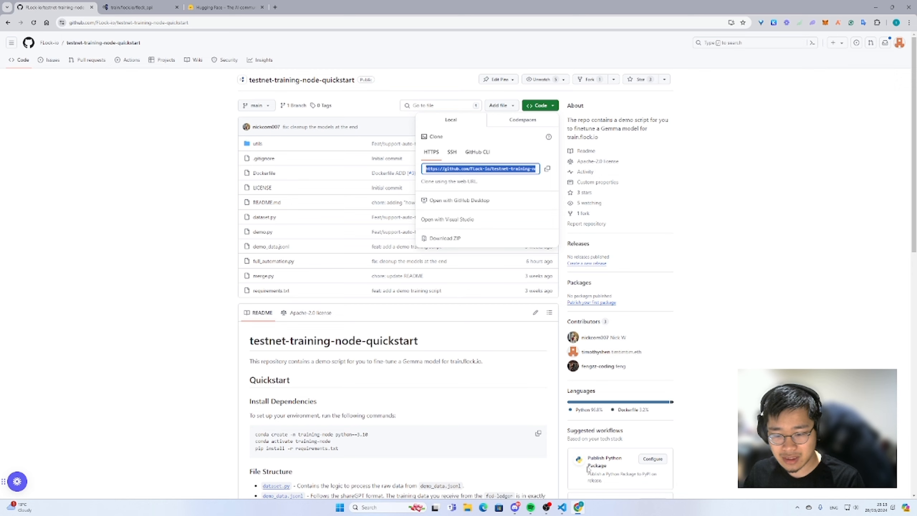
mouse_move(562, 507)
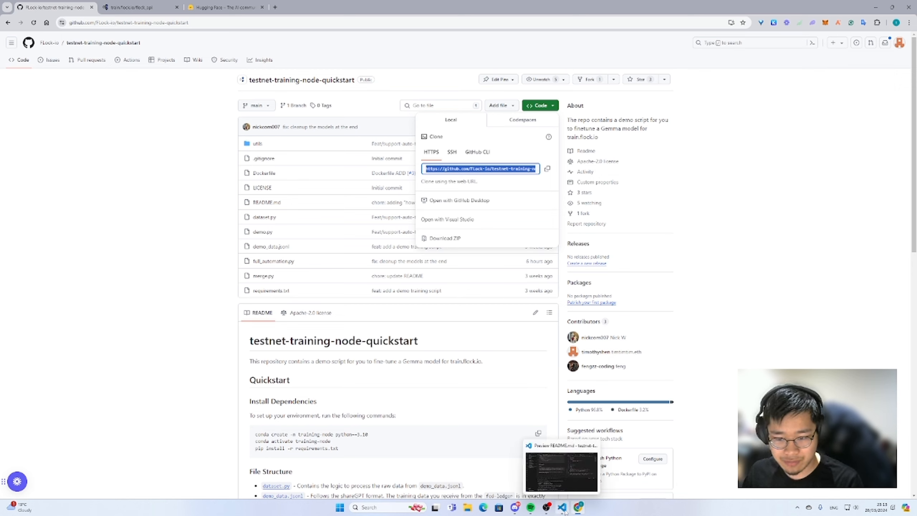
Bring the cloned project's README in VS Code to the Full Automation run command
left_click(560, 468)
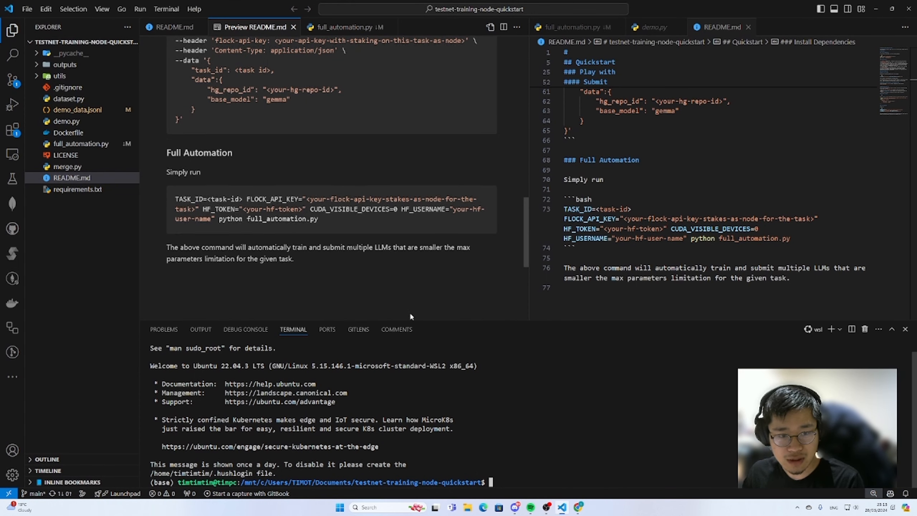
scroll("up", 3)
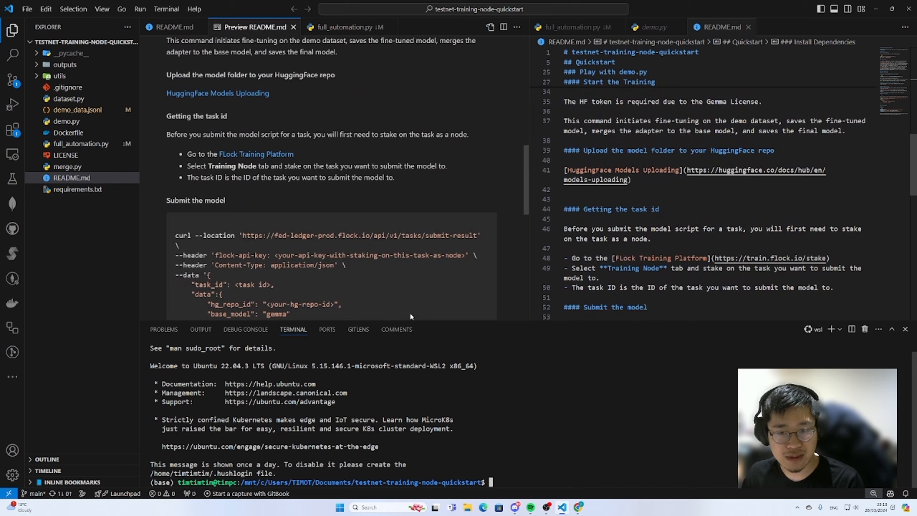
scroll("down", 3)
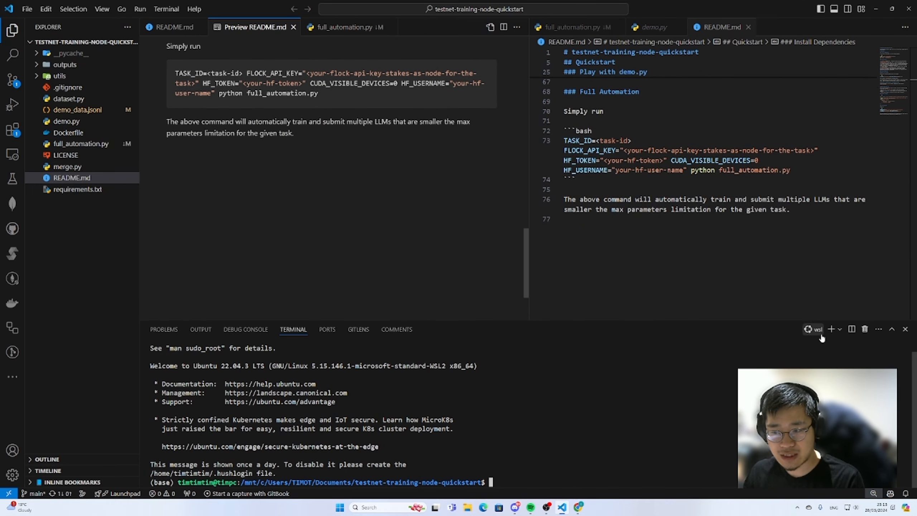
mouse_move(578, 350)
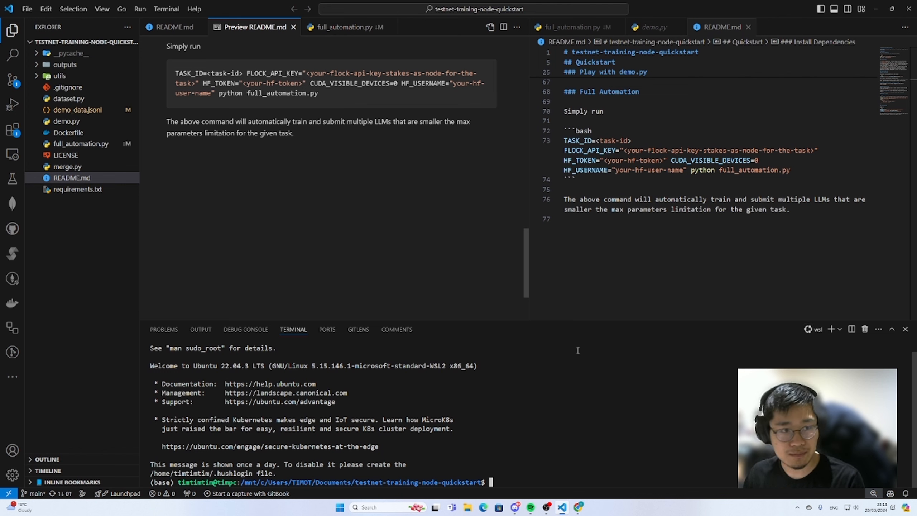
mouse_move(369, 219)
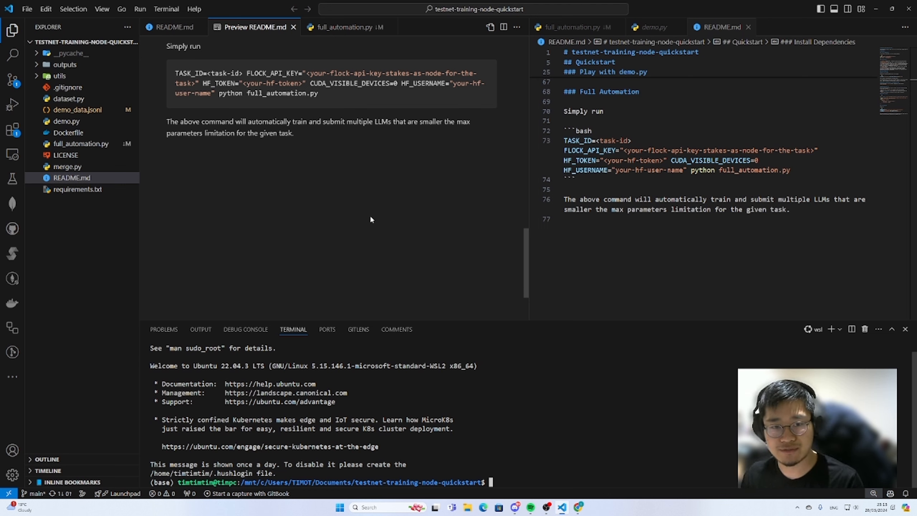
scroll("up", 3)
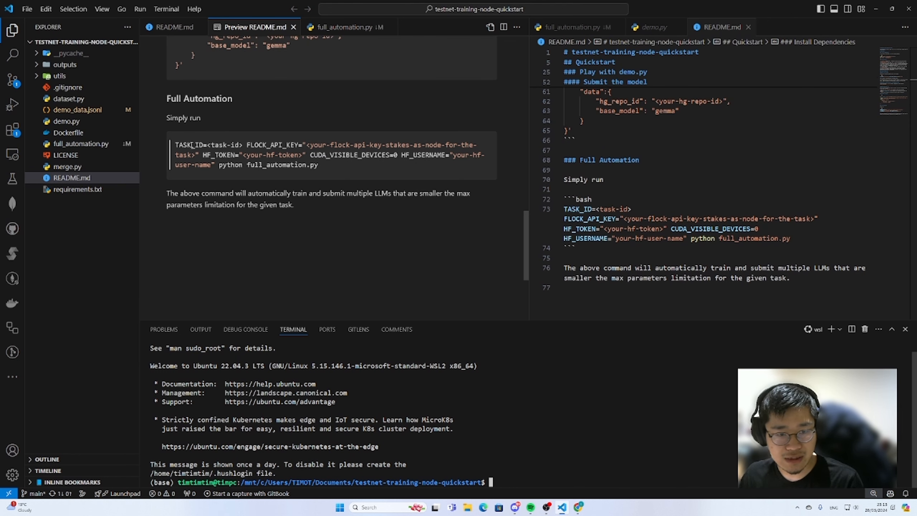
mouse_move(322, 169)
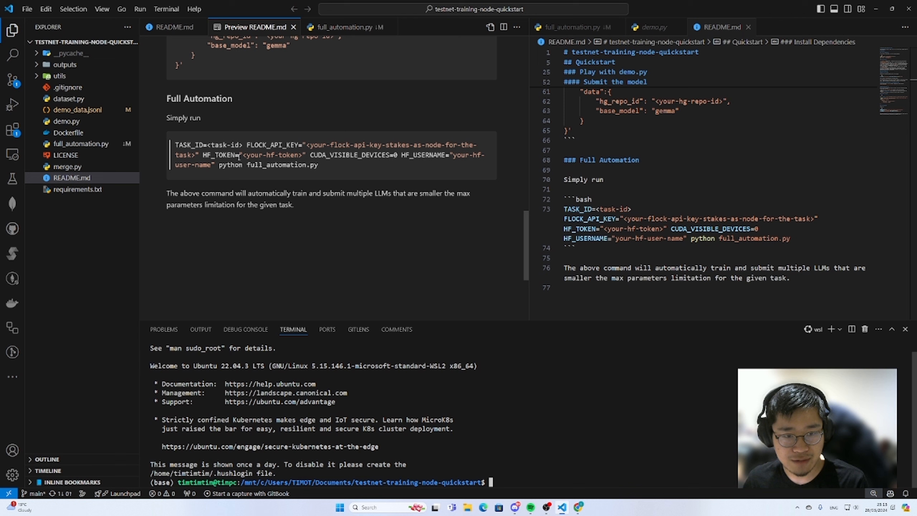
mouse_move(417, 155)
type("conda")
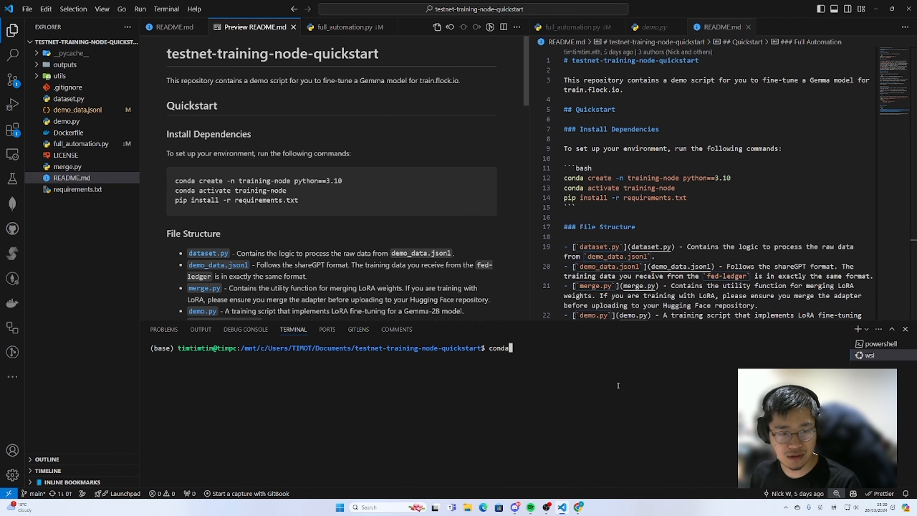
Create the training-node conda environment with the specified Python version
type("create")
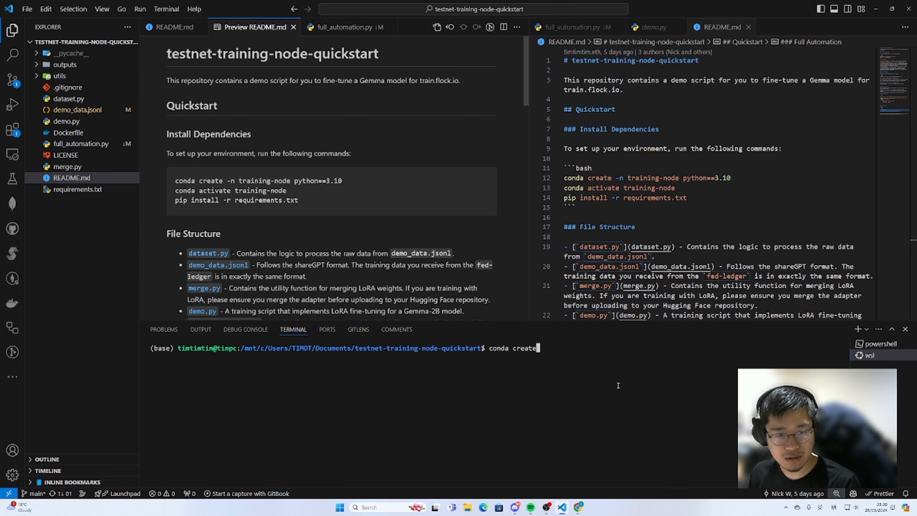
type("-n train")
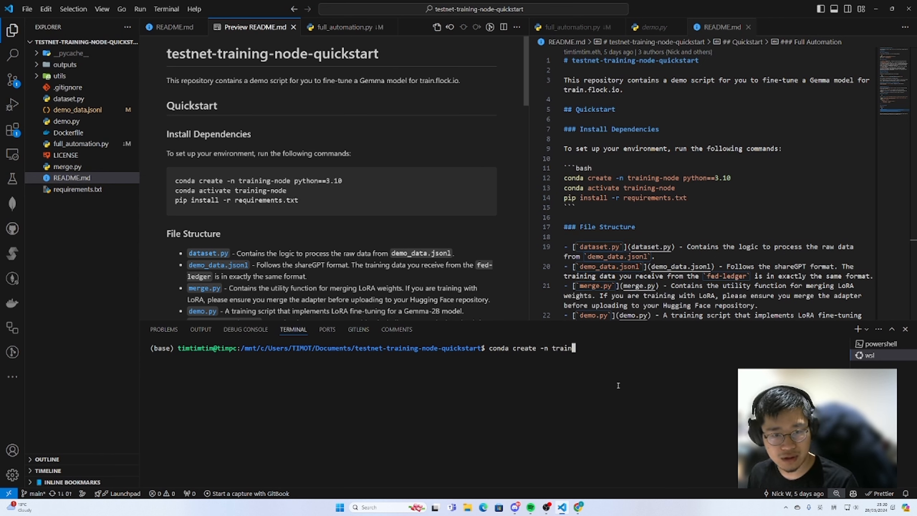
type("ing-node pyt")
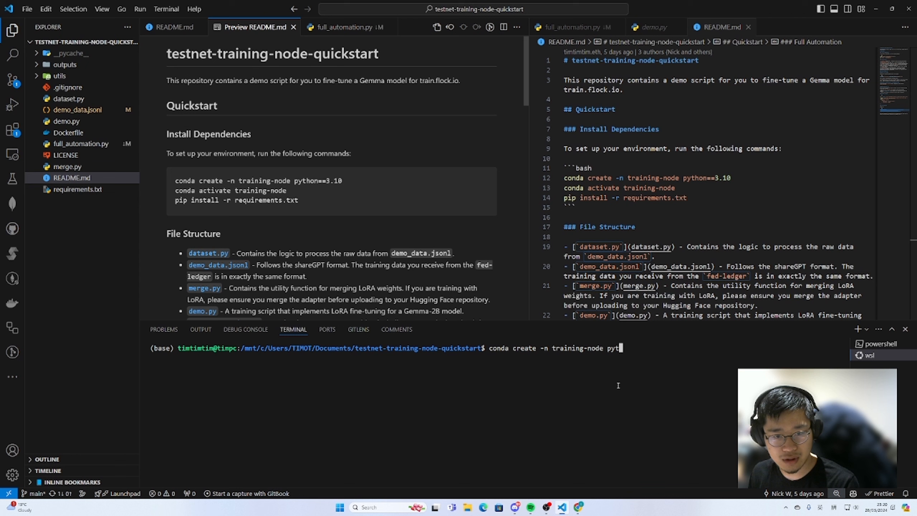
type("hon==1.10")
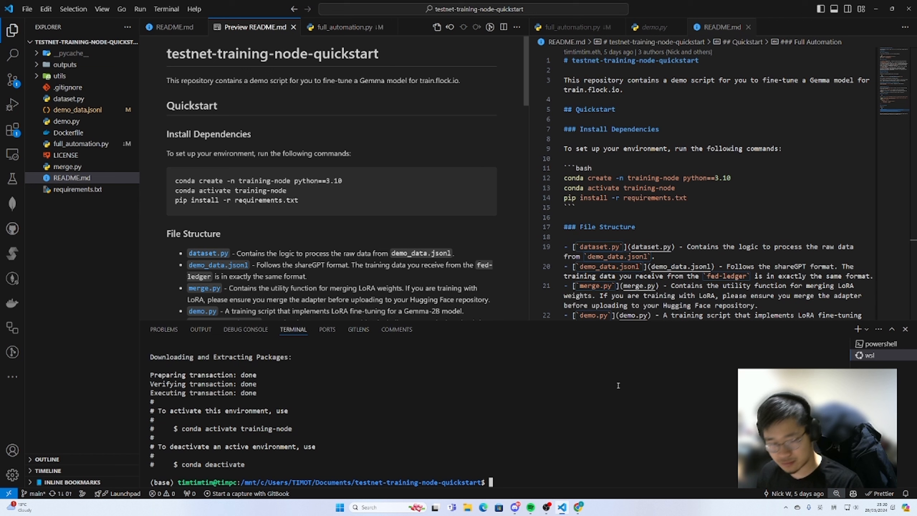
Activate training-node and install the project's packages from requirements.txt
type("conda activate")
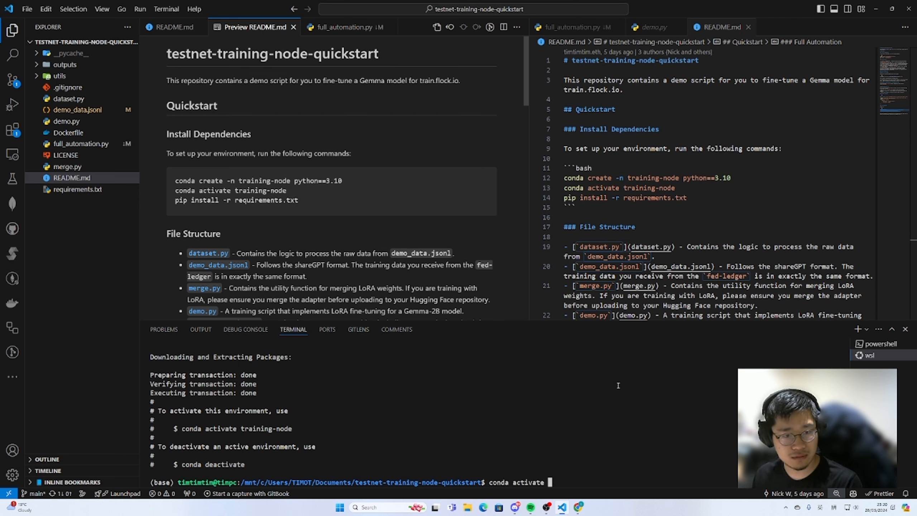
type("tr")
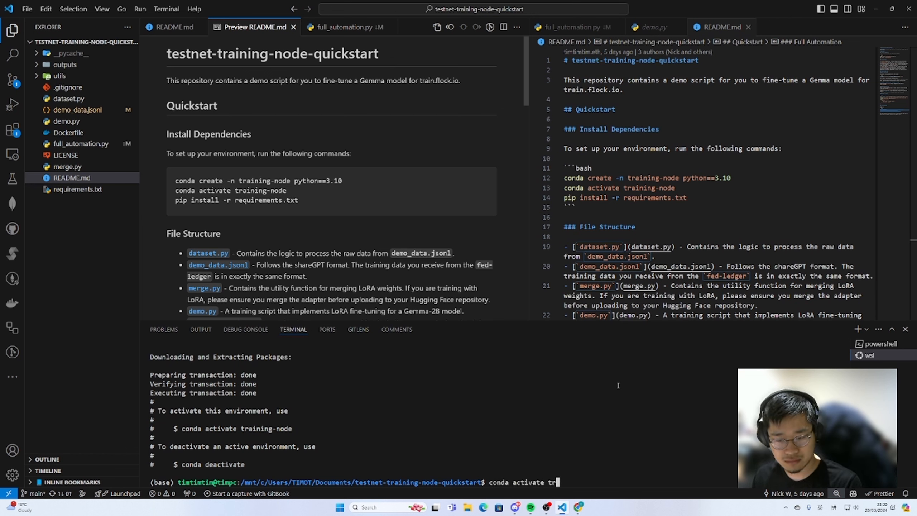
type("aining-node")
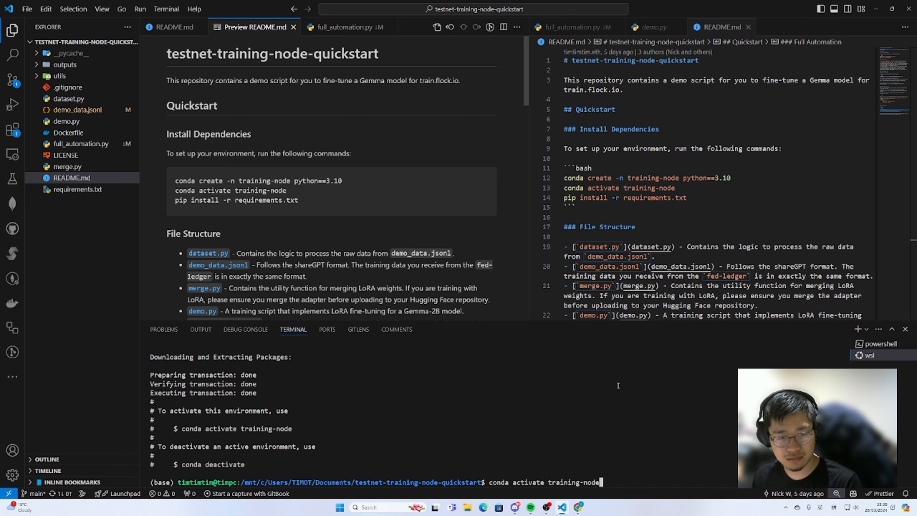
key("Return")
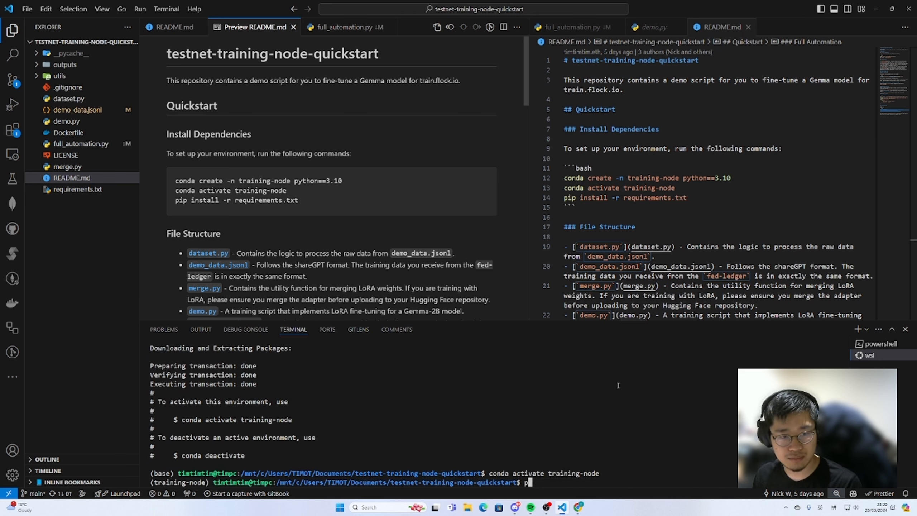
type("pip install -r re")
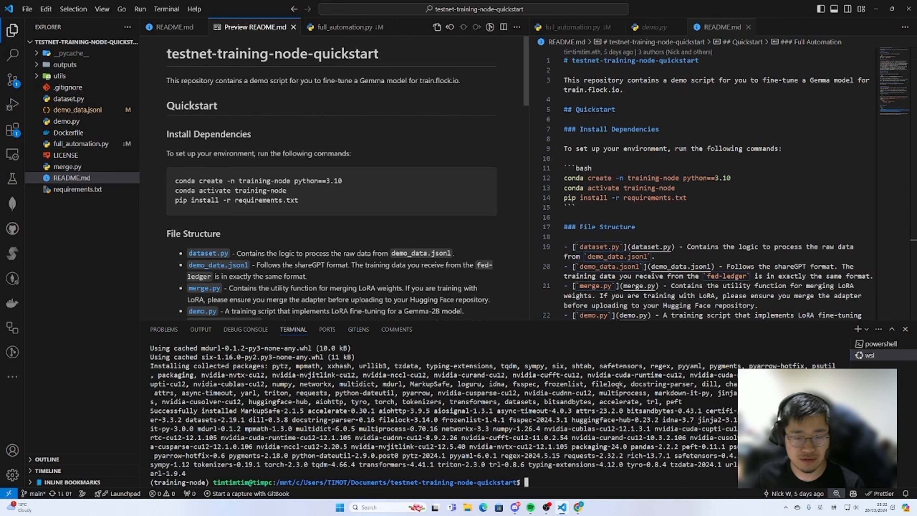
scroll("down", 3)
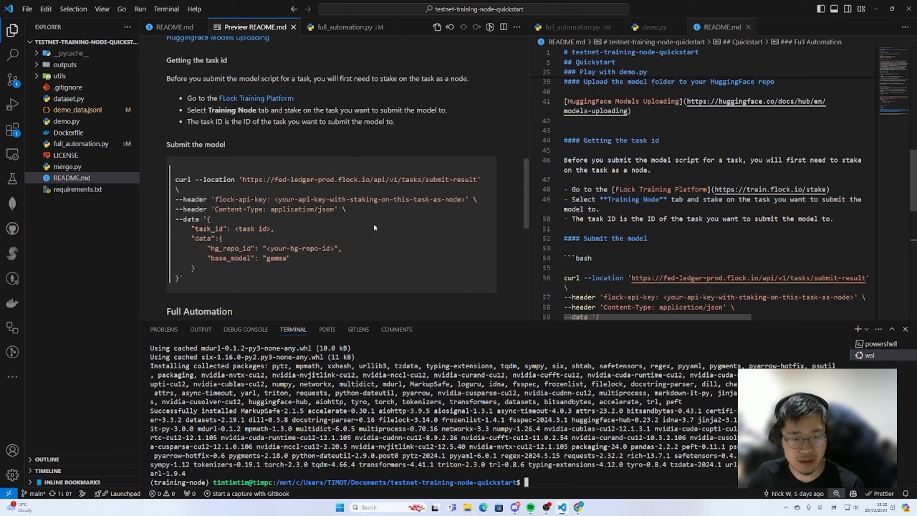
scroll("down", 3)
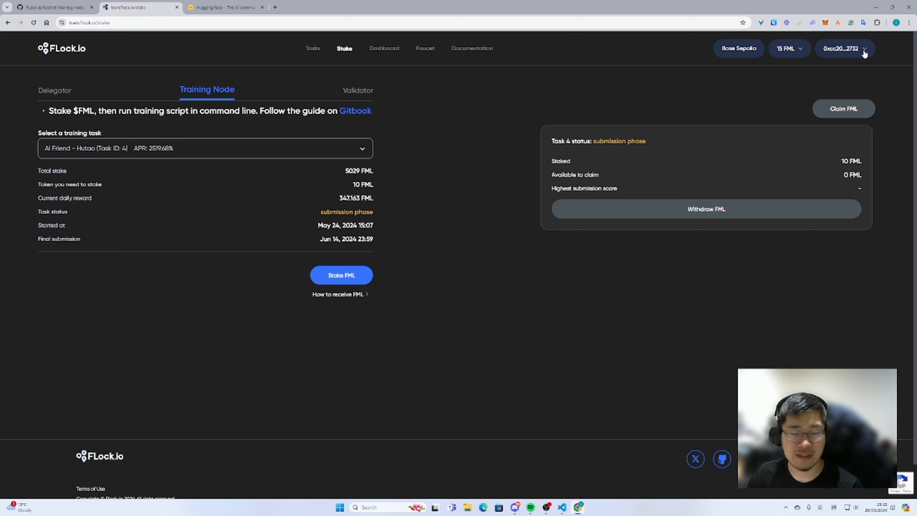
Go to the account's API Keys page from the FLock.io wallet dropdown
left_click(843, 49)
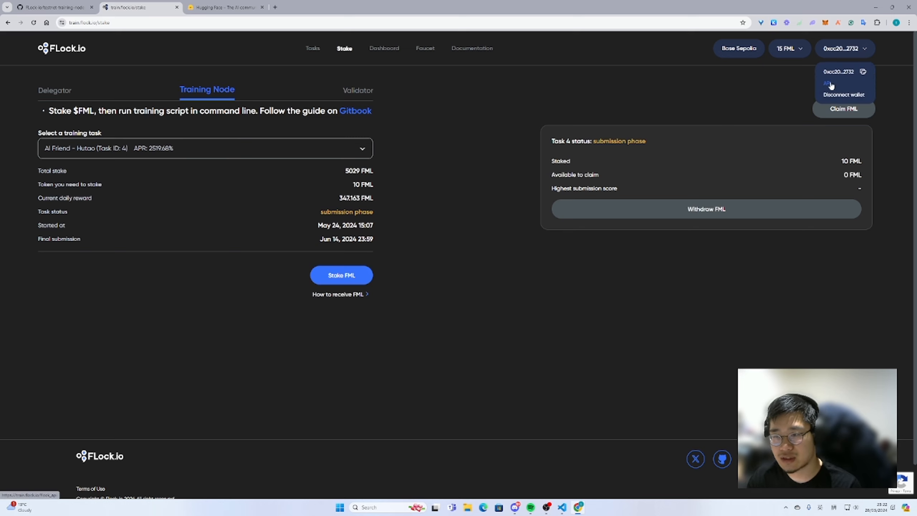
left_click(827, 83)
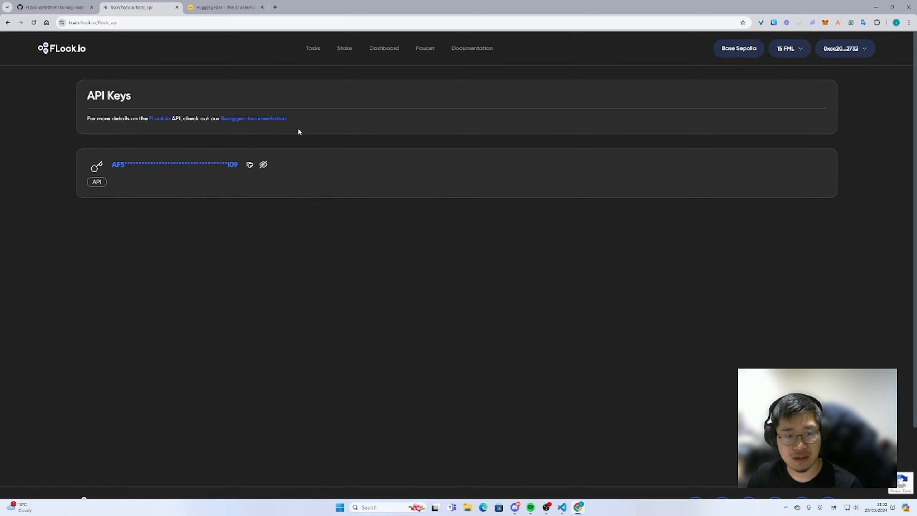
mouse_move(133, 220)
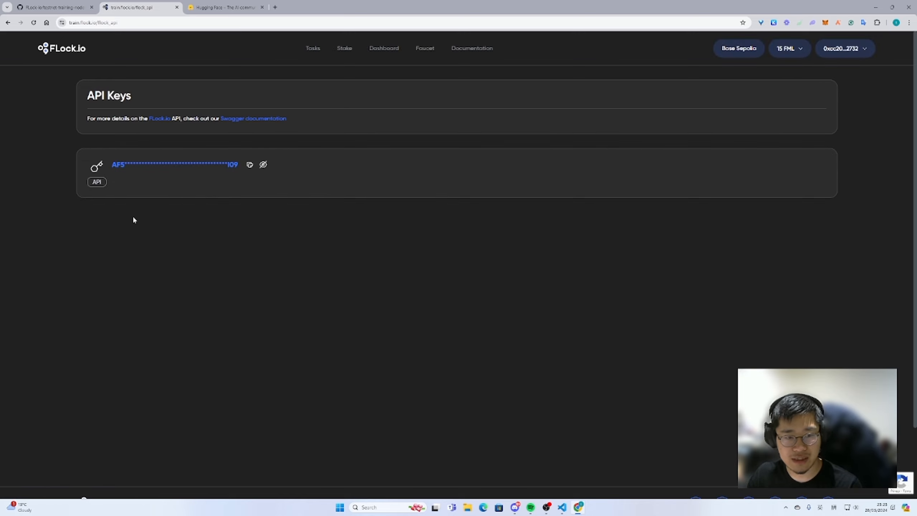
mouse_move(285, 155)
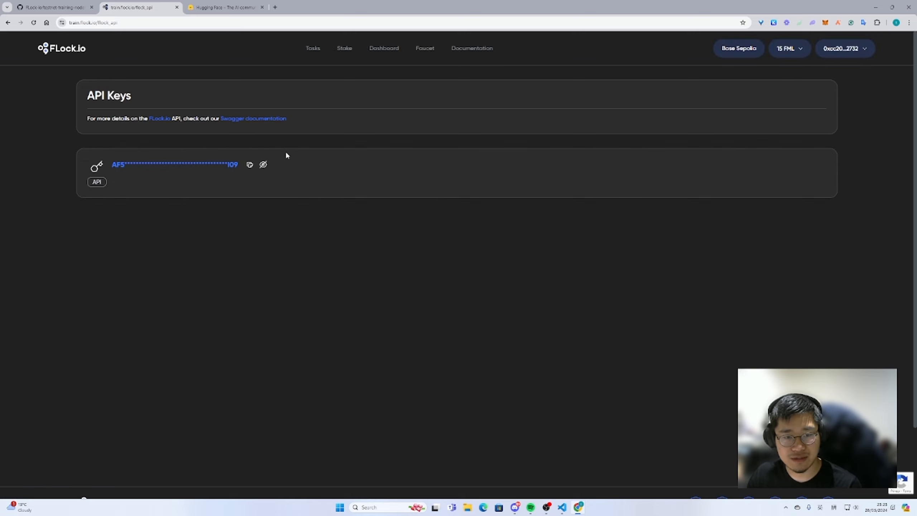
mouse_move(275, 168)
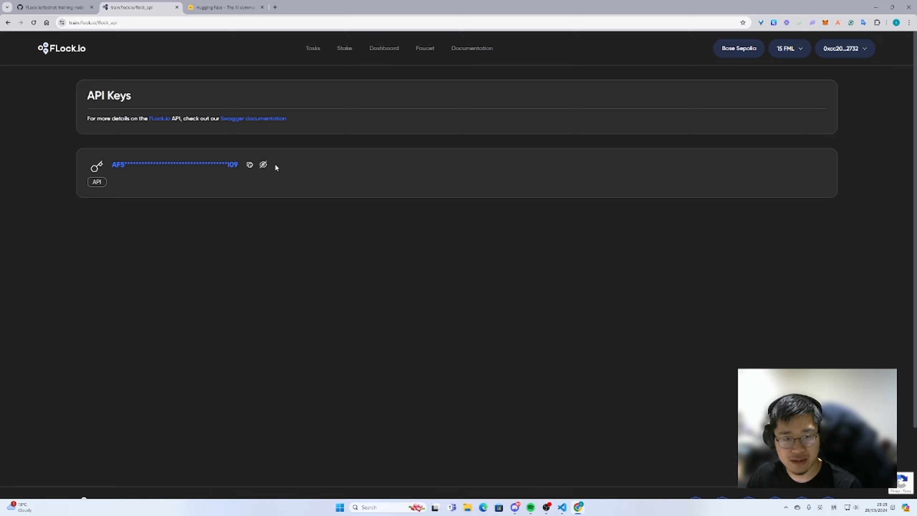
mouse_move(810, 121)
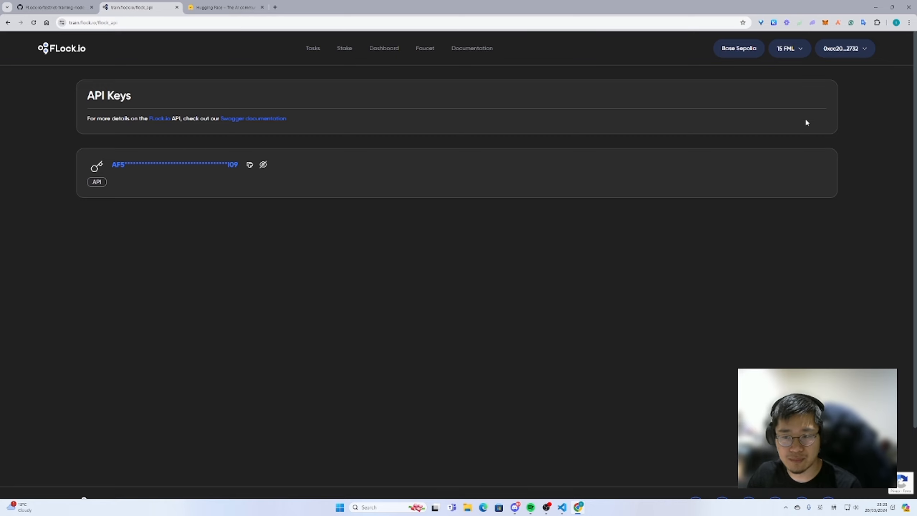
mouse_move(260, 174)
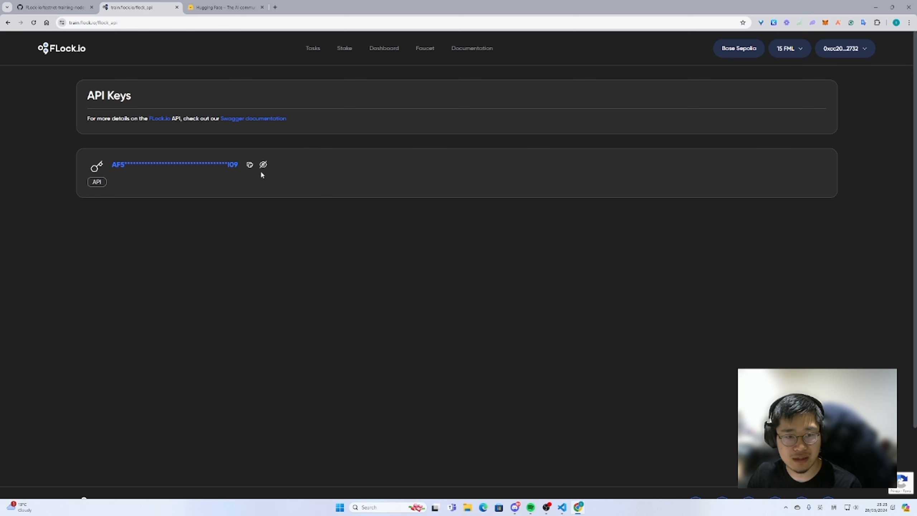
Copy the FLock API key for the automation command, then move to the browser for Hugging Face details
left_click(561, 507)
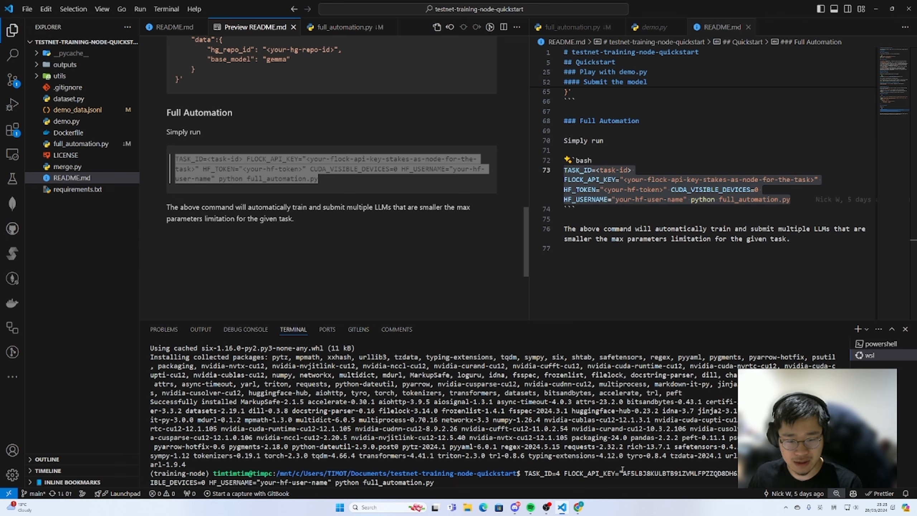
key("alt+tab")
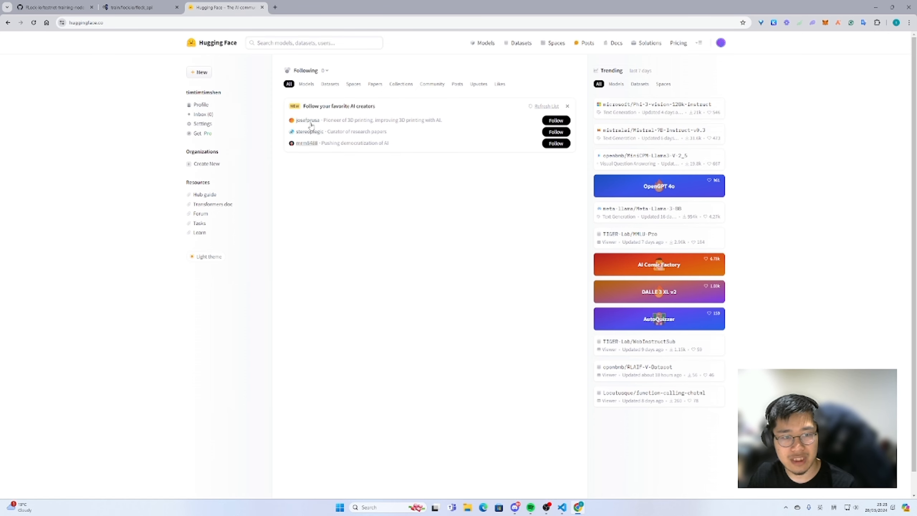
Copy the Hugging Face username and go to the account's Access Tokens settings
double_click(203, 91)
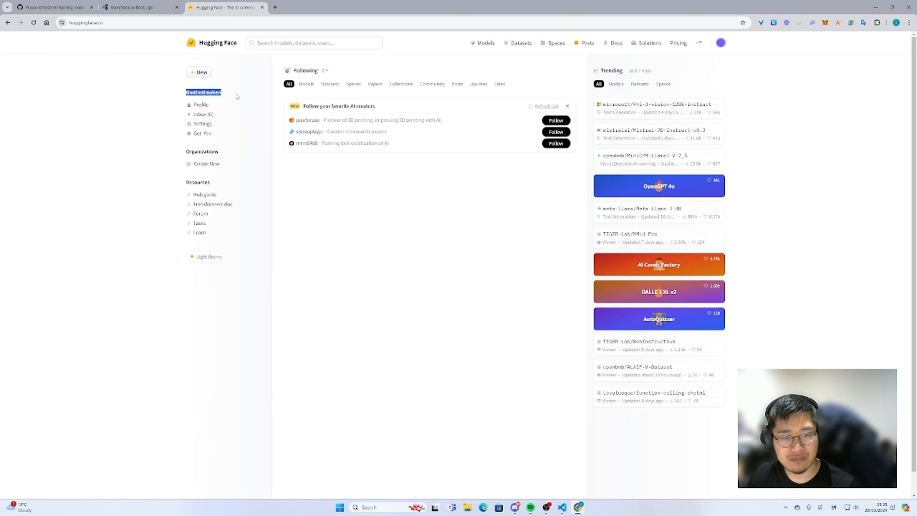
left_click(721, 42)
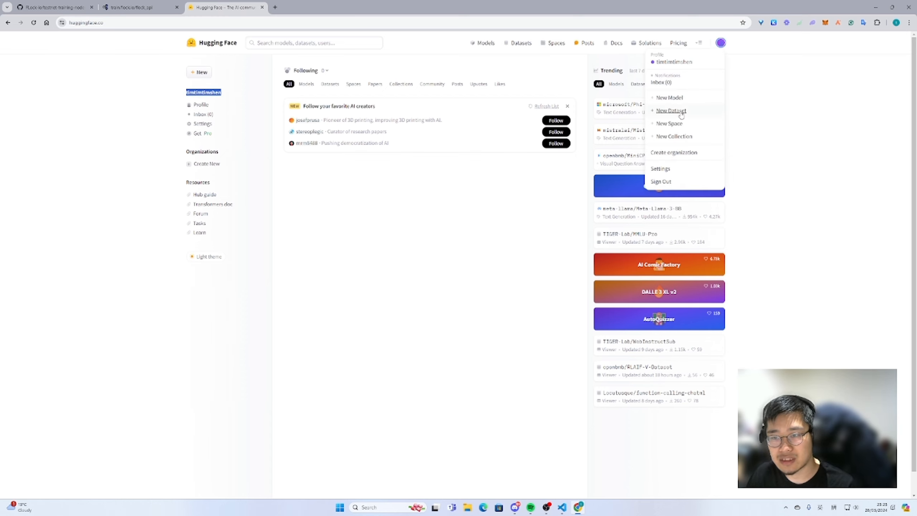
left_click(660, 169)
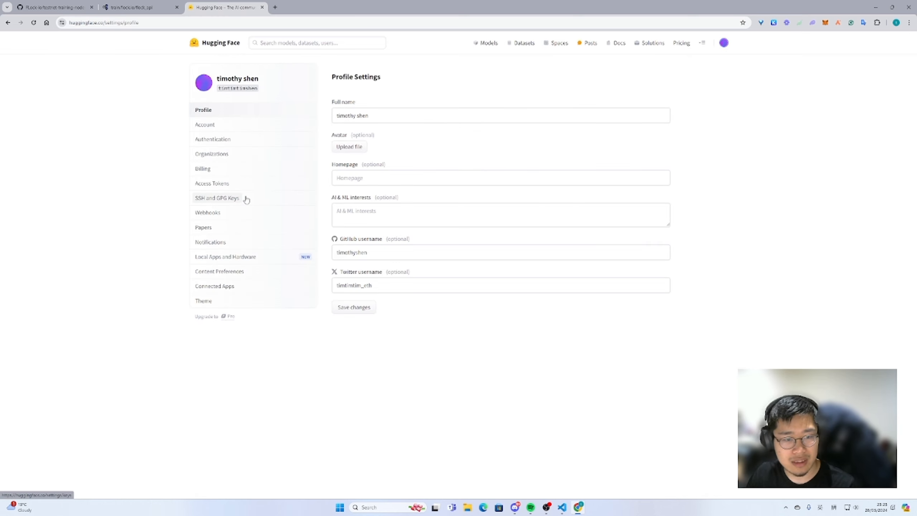
left_click(212, 183)
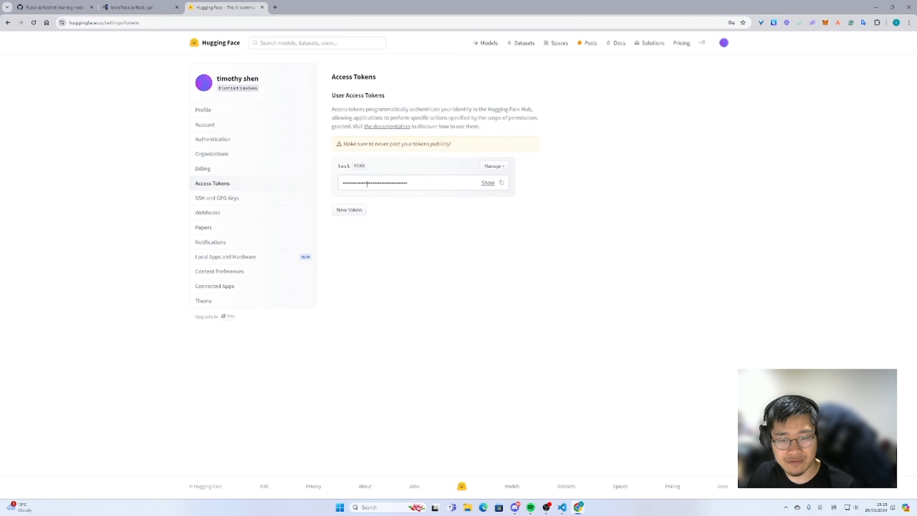
Look at the New token form and dismiss it without creating a token
left_click(349, 209)
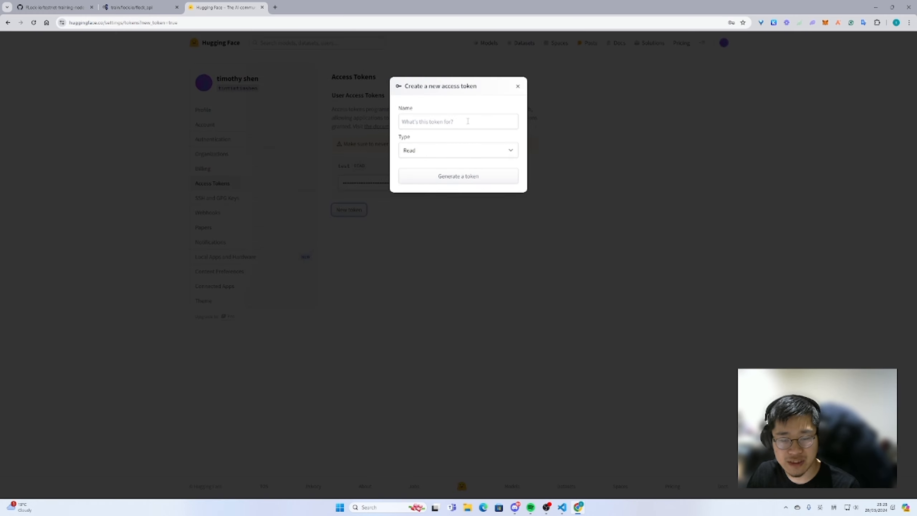
mouse_move(436, 134)
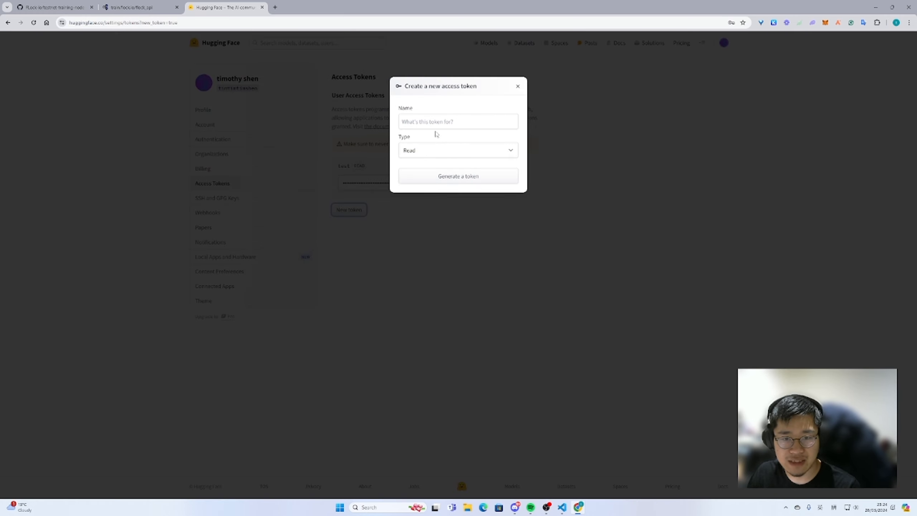
mouse_move(407, 156)
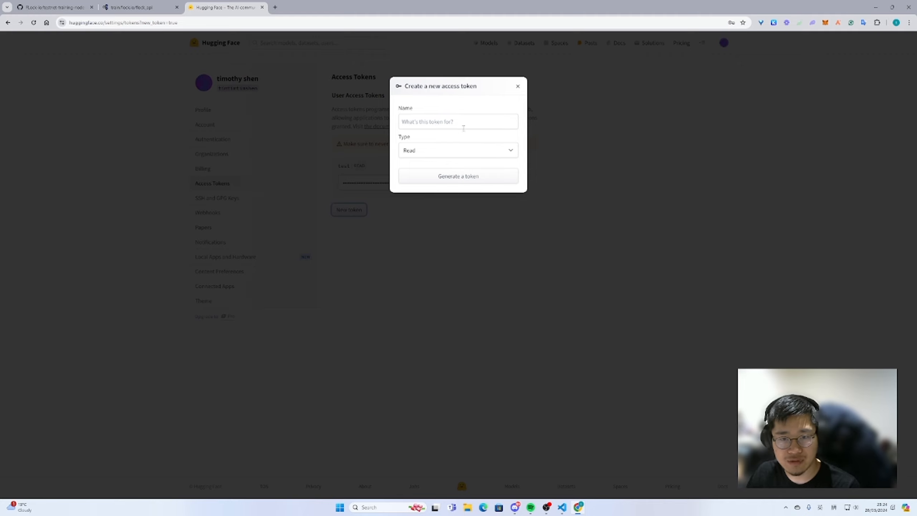
left_click(458, 122)
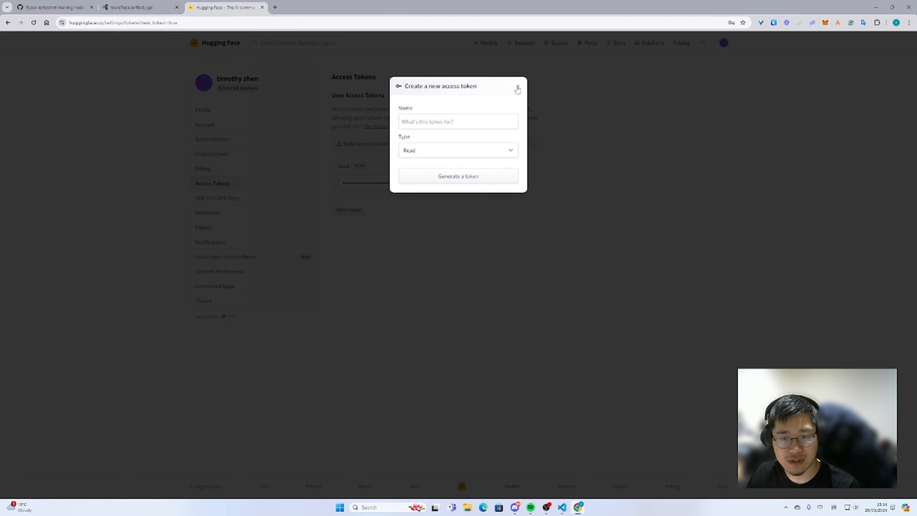
left_click(518, 87)
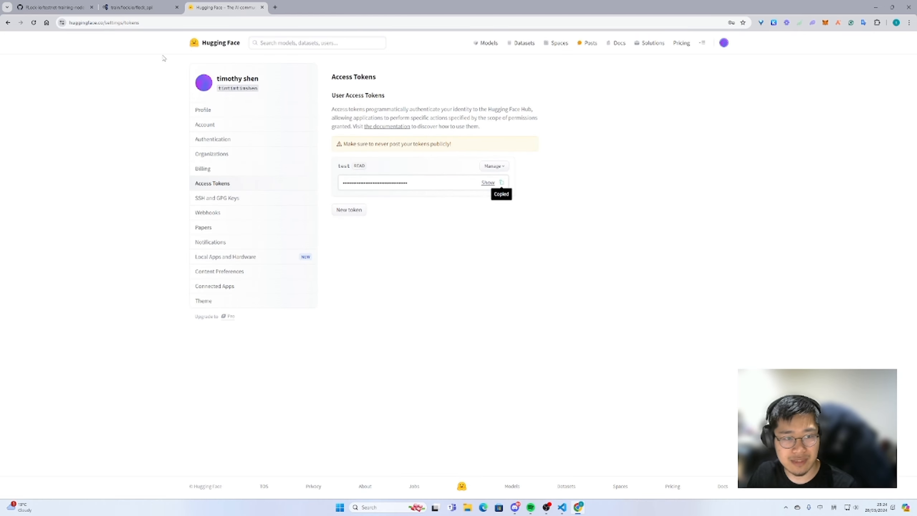
Copy the read token into HF_TOKEN and set HF_USERNAME to the 'shen' username
left_click(562, 507)
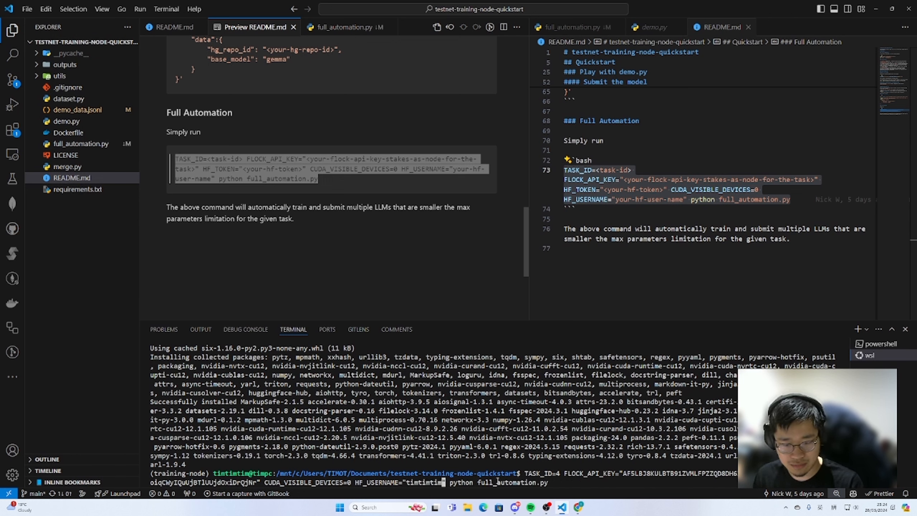
type("shen")
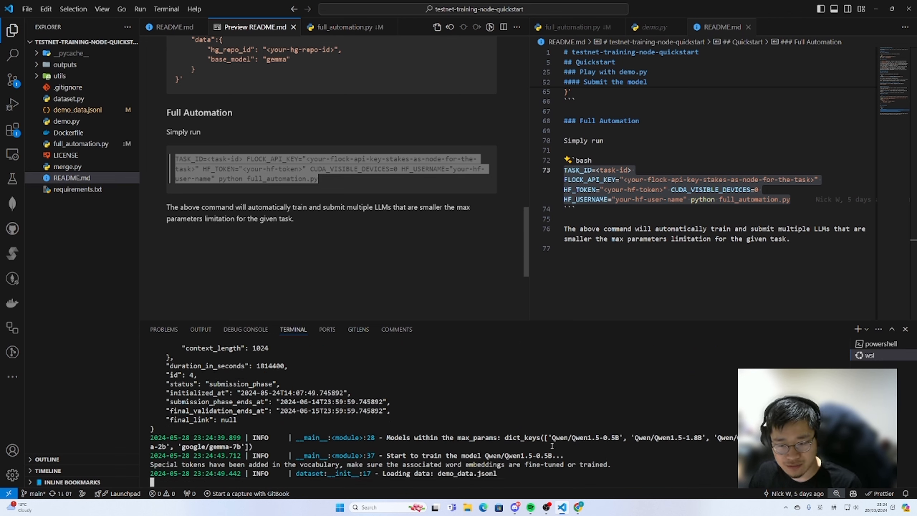
Follow the full_automation.py output as Qwen1.5-0.5B training starts logging loss values
scroll("down", 3)
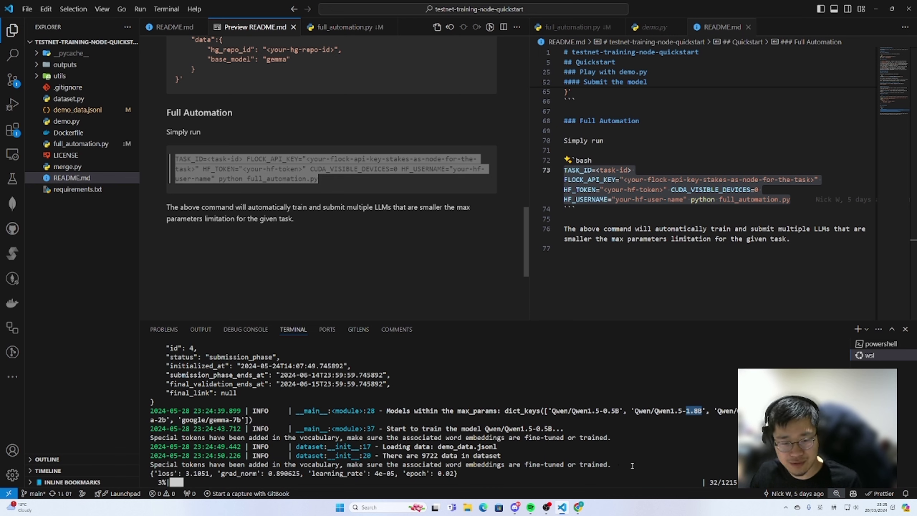
mouse_move(675, 462)
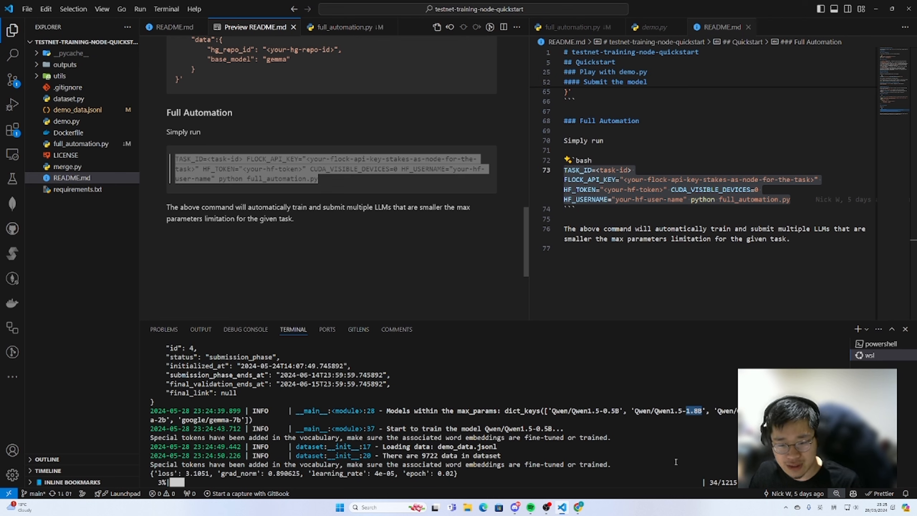